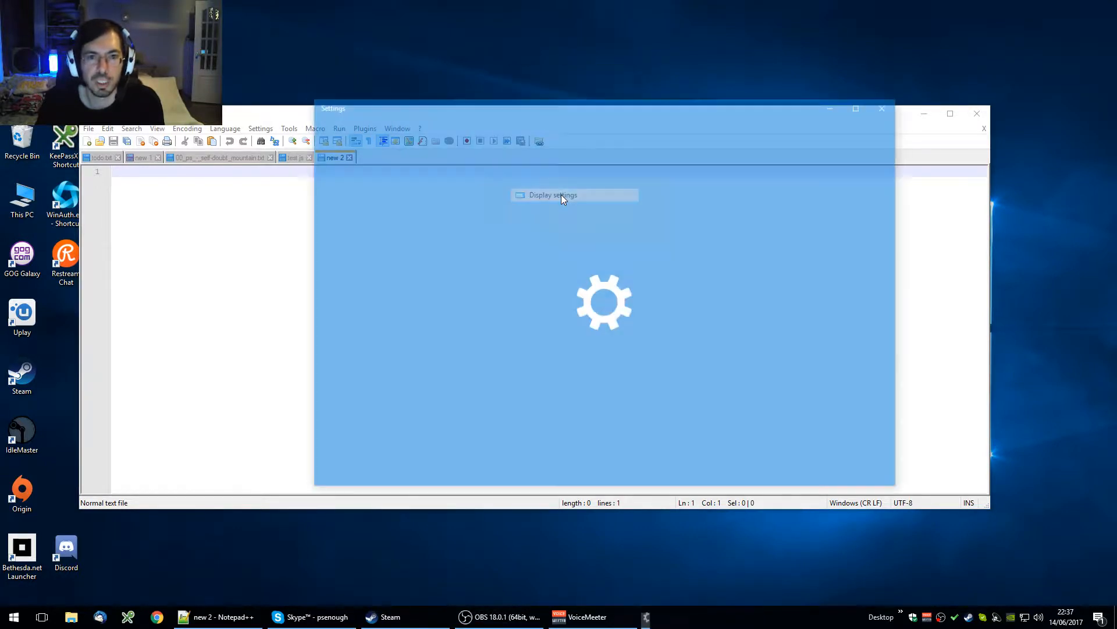
# Open Display settings to see monitors 1, 2 and 3, with display 2 above display 1.
pyautogui.click(552, 194)
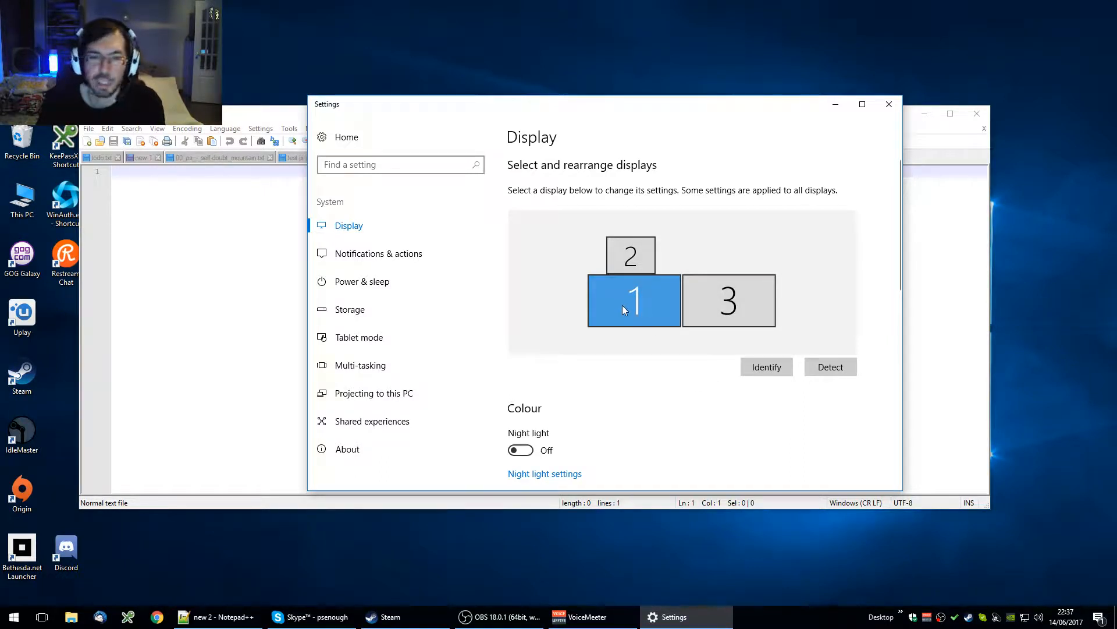
pyautogui.moveTo(620, 272)
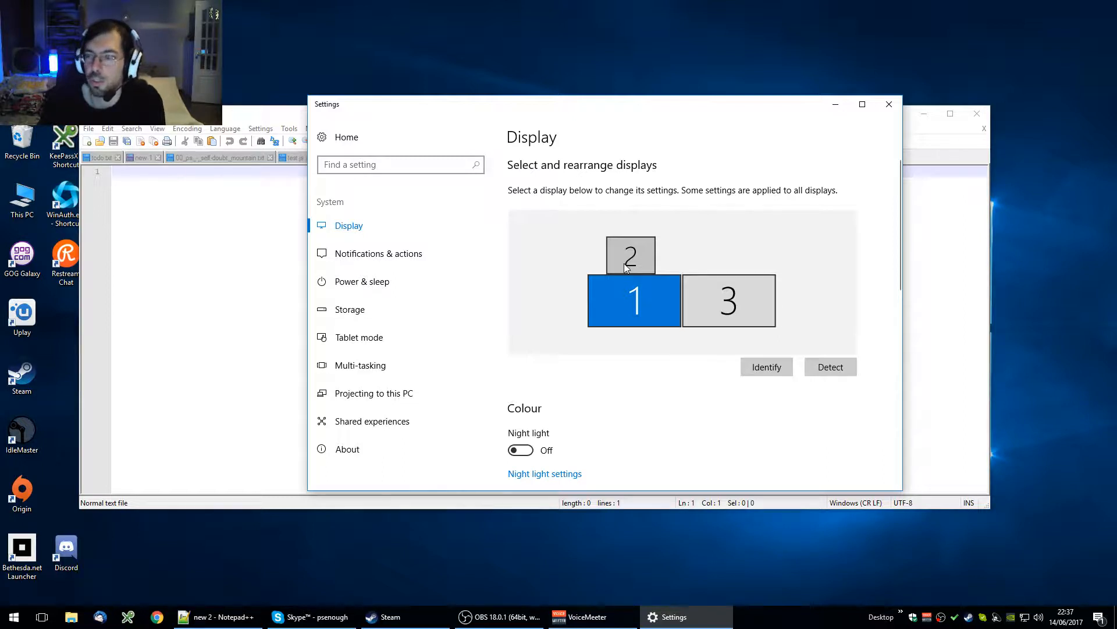
pyautogui.moveTo(630, 263)
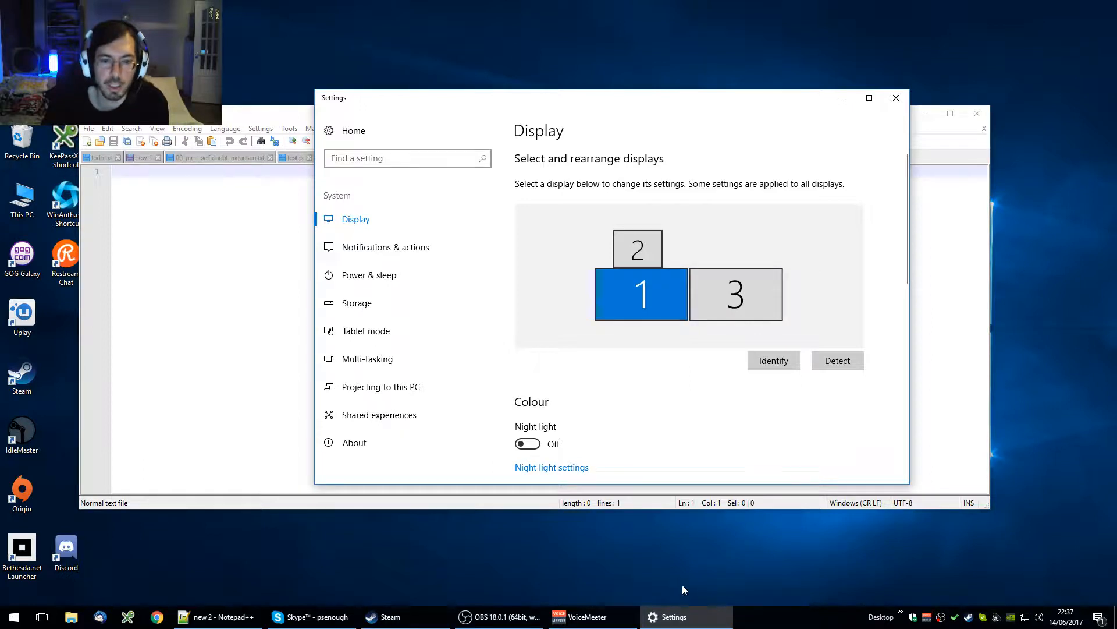
pyautogui.moveTo(645, 266)
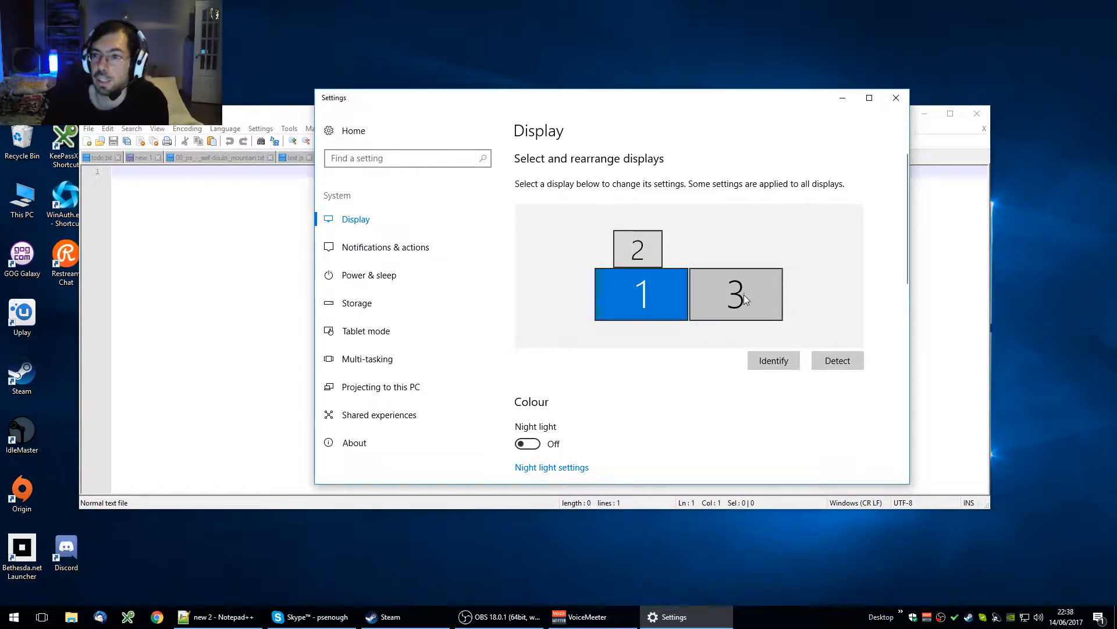
# Select display 2, minimise Notepad++, and set display 2 to Disconnect this display.
pyautogui.click(735, 295)
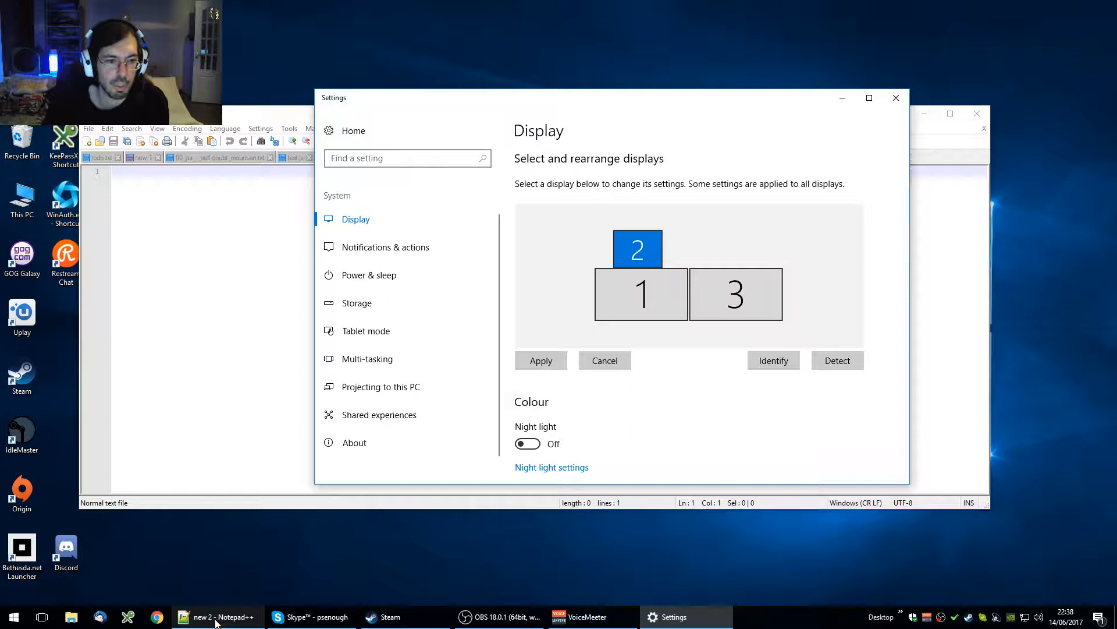
pyautogui.click(217, 617)
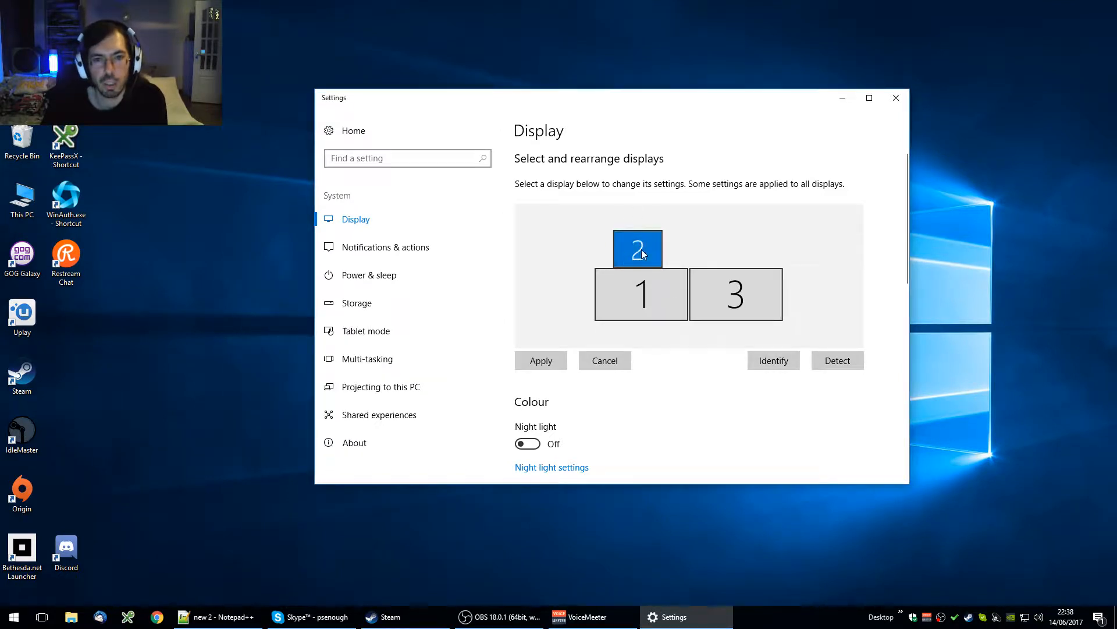
pyautogui.scroll(-3)
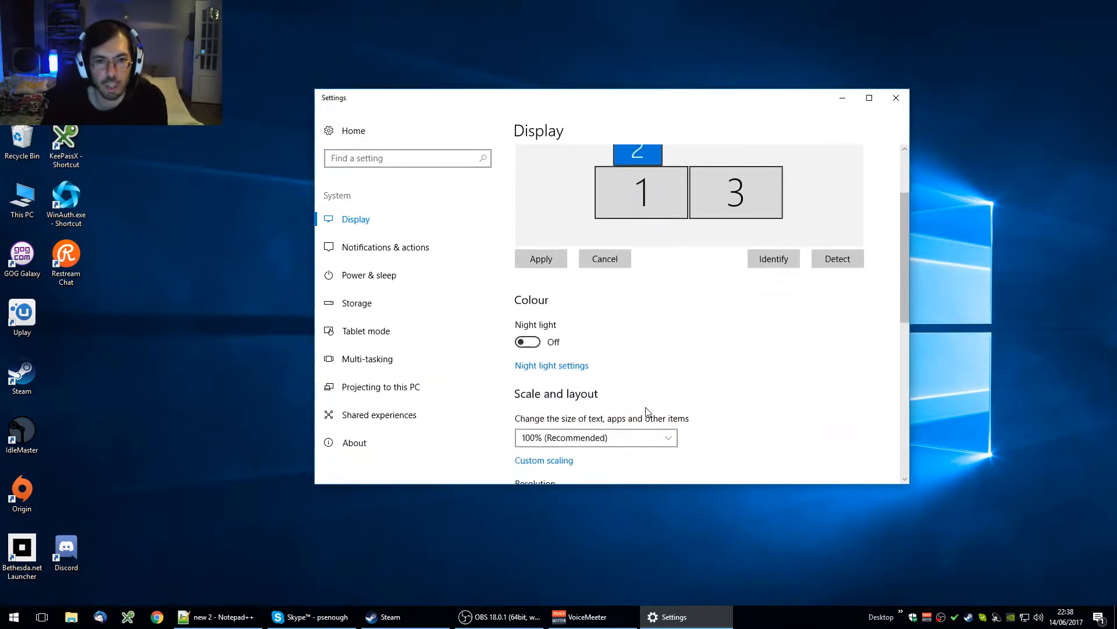
pyautogui.scroll(-3)
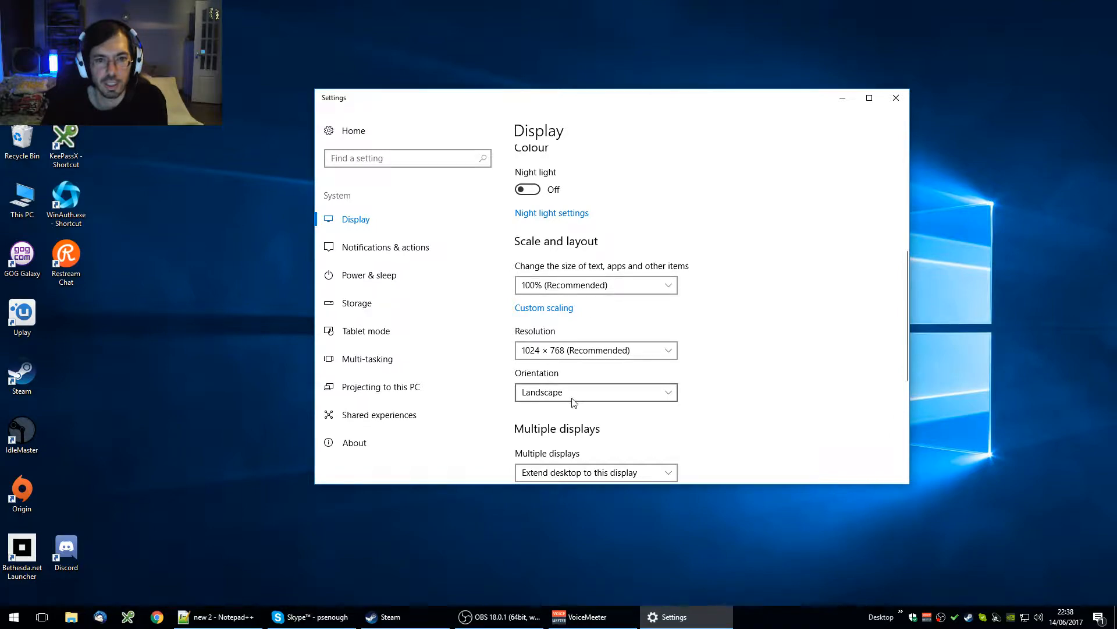
pyautogui.click(595, 472)
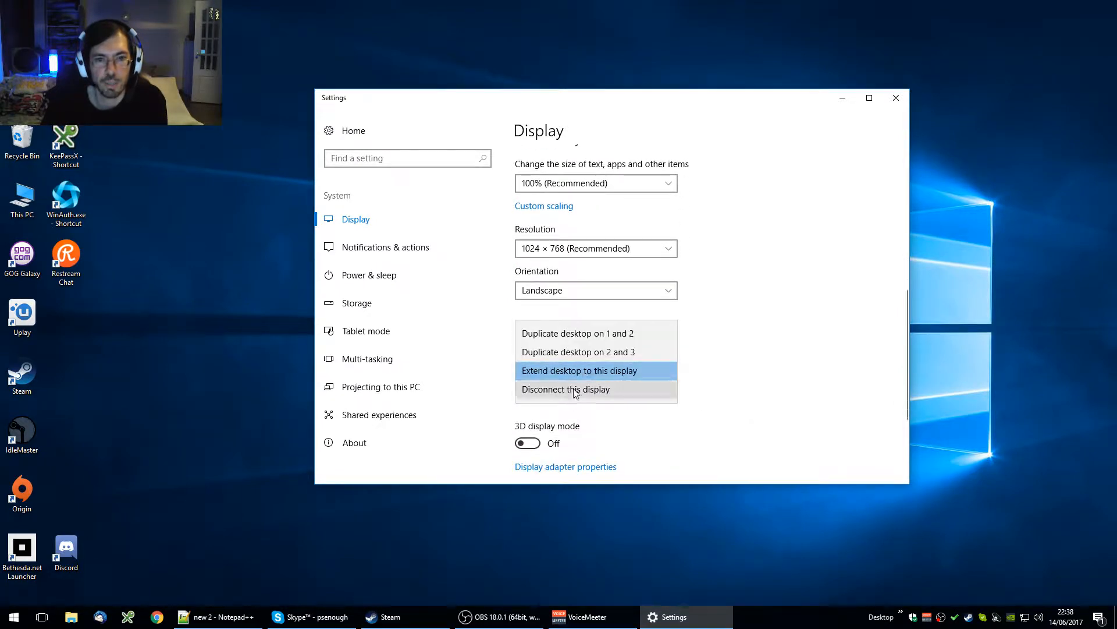
pyautogui.click(566, 389)
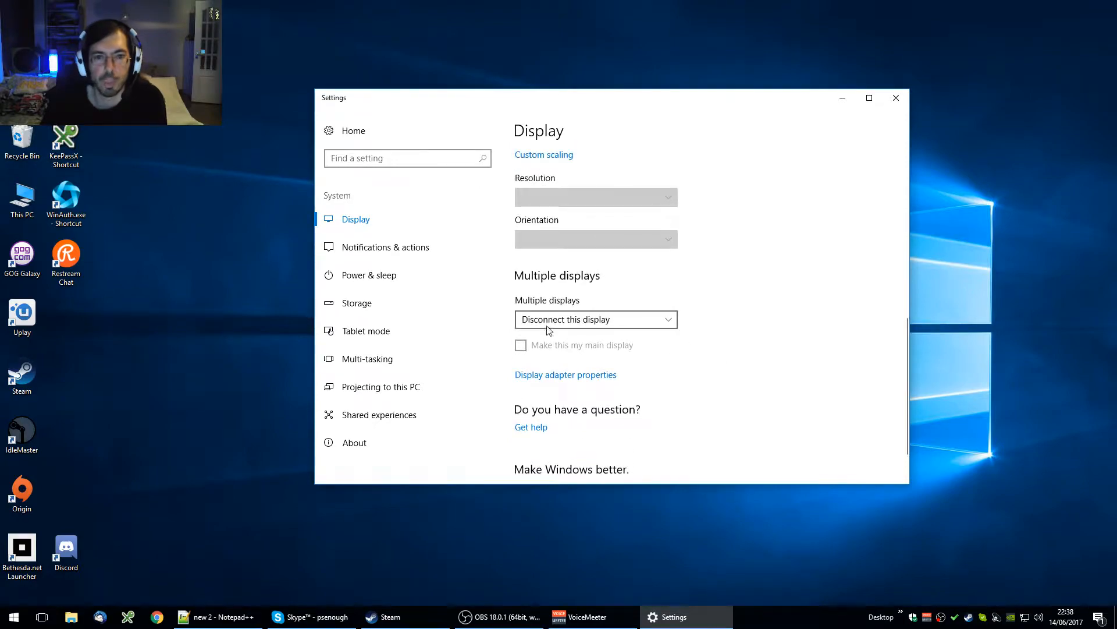
# Set display 2 back to Extend desktop to this display and keep the changes.
pyautogui.click(594, 318)
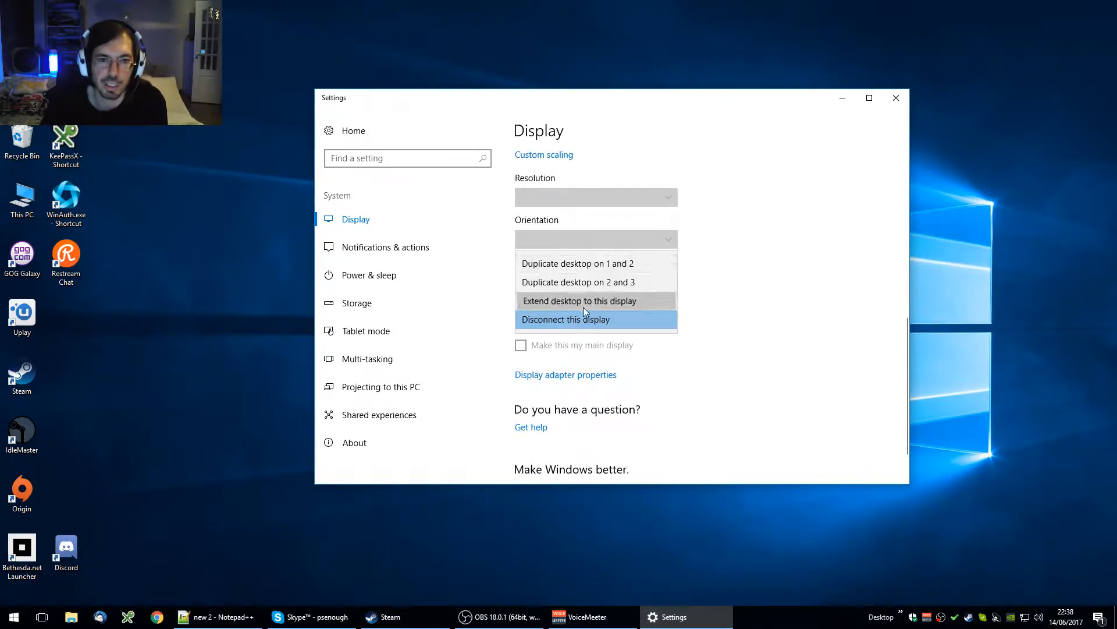
pyautogui.click(578, 300)
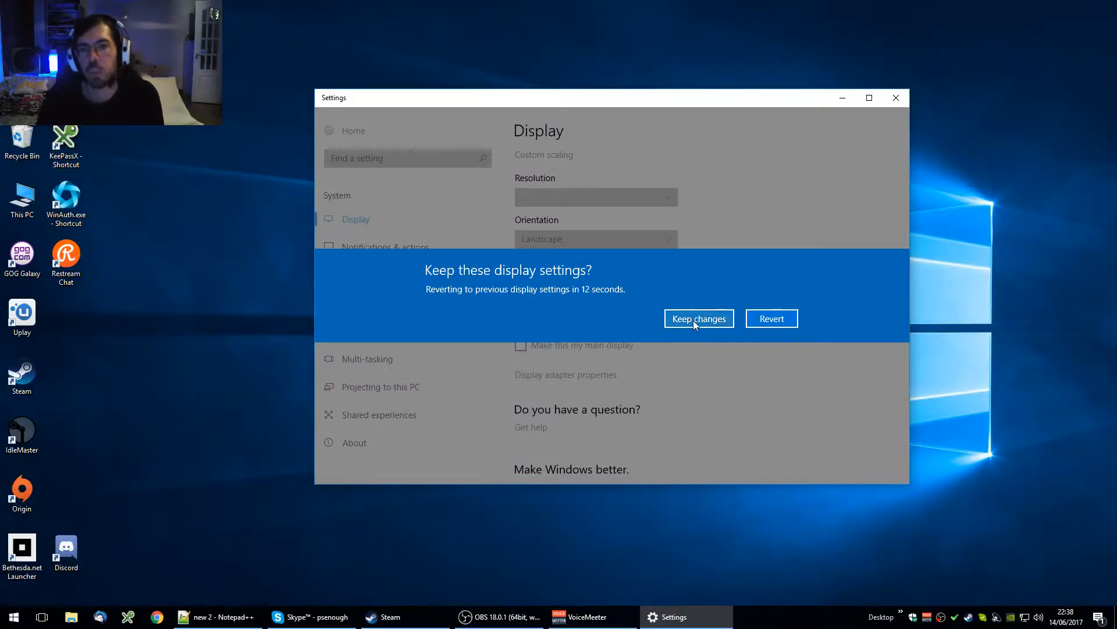
pyautogui.click(698, 318)
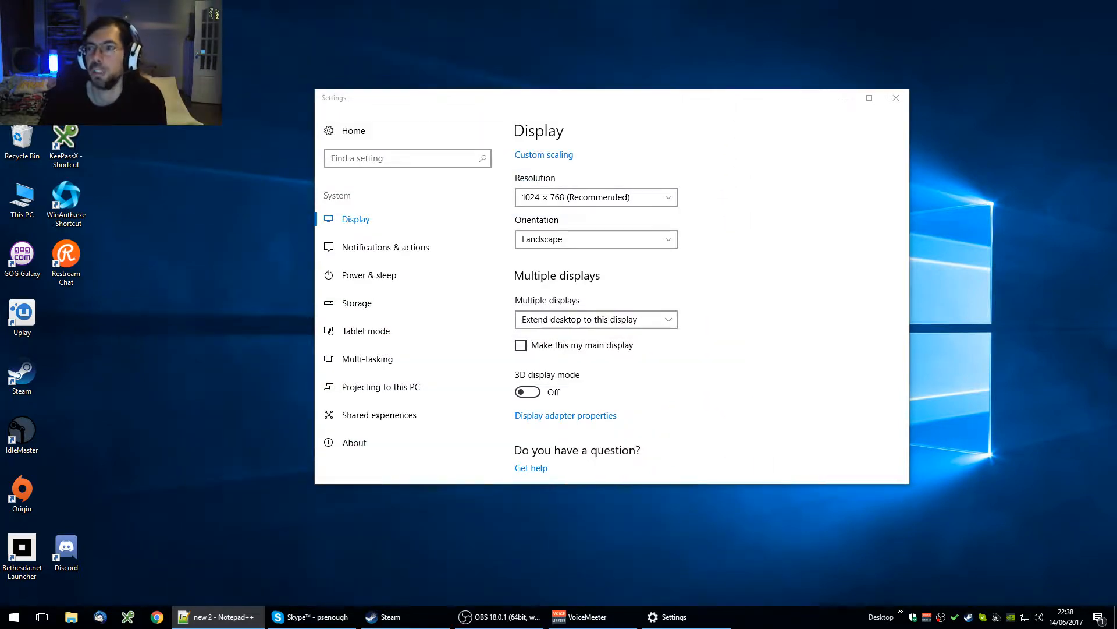
pyautogui.moveTo(221, 297)
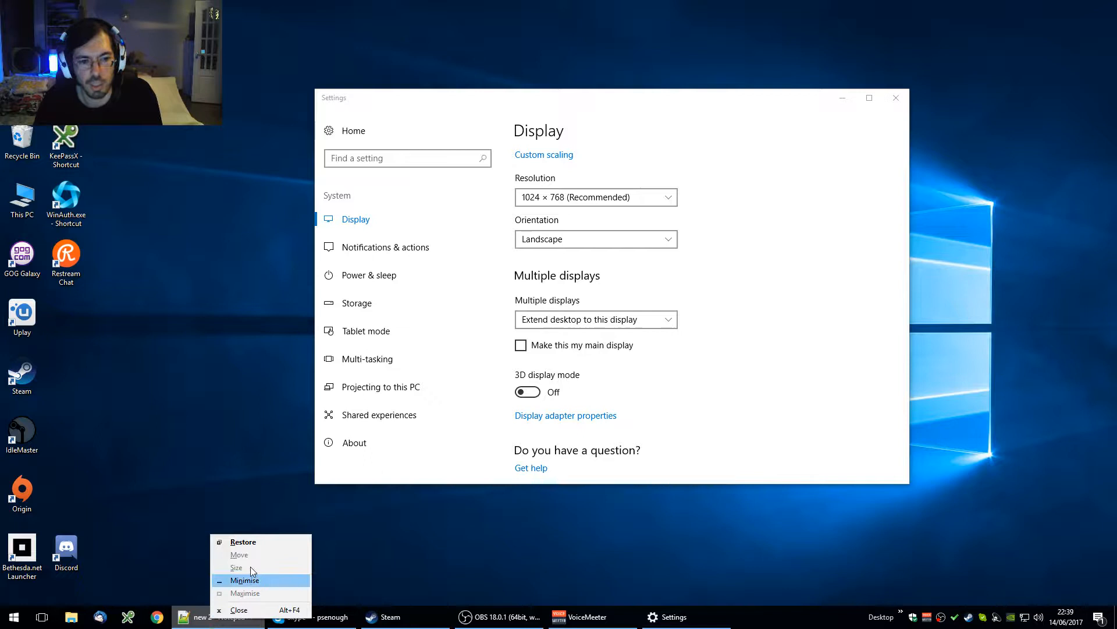
pyautogui.moveTo(253, 549)
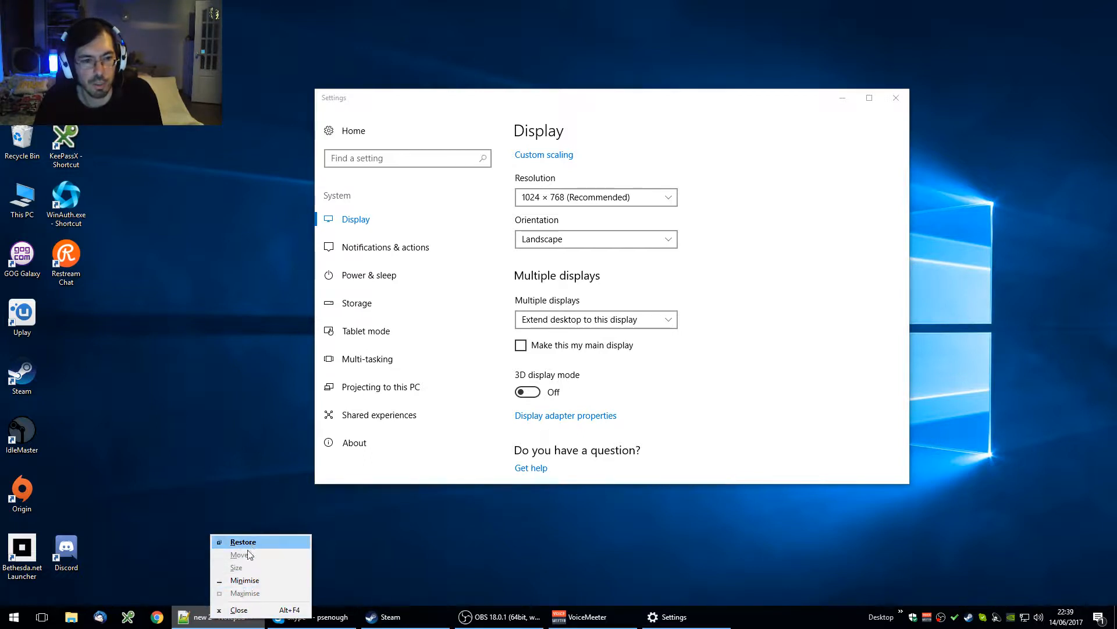
pyautogui.moveTo(245, 580)
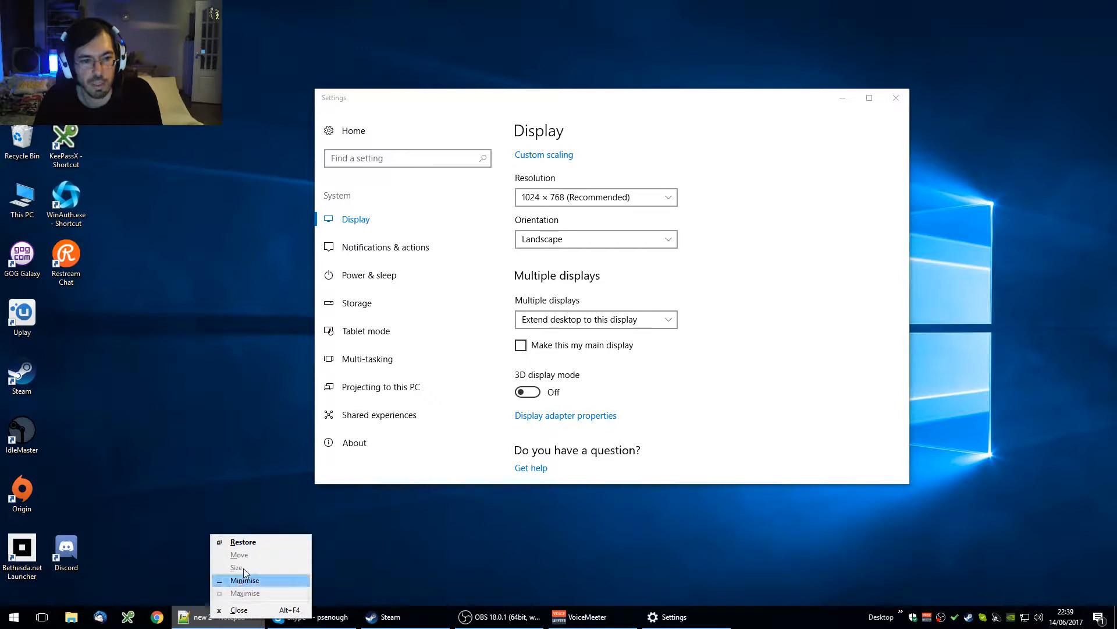
pyautogui.moveTo(250, 542)
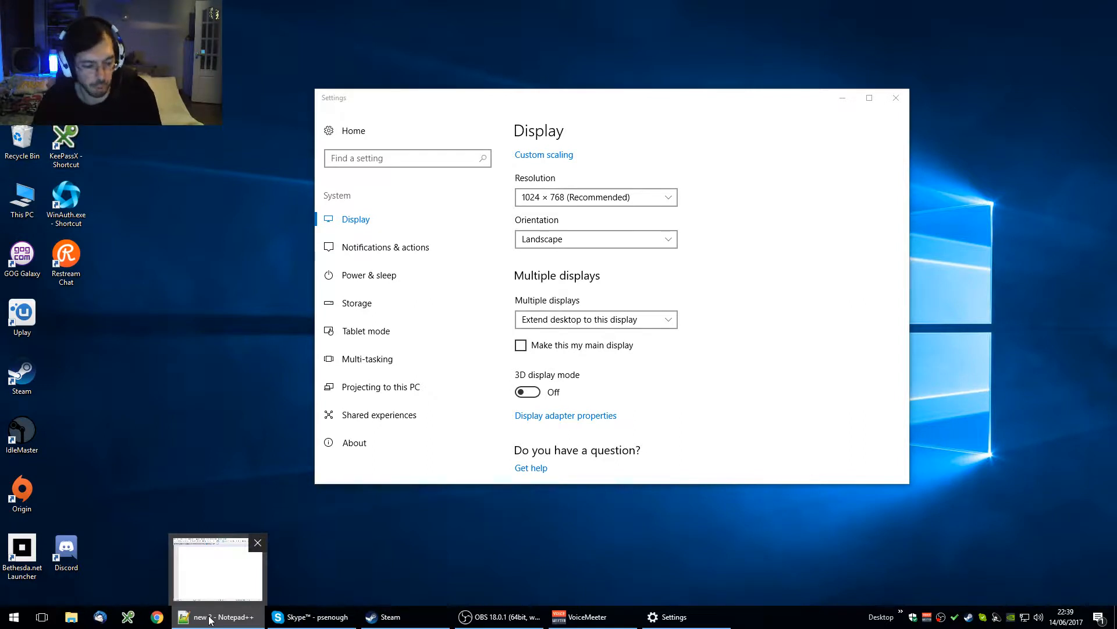
# Restore Notepad++ from its taskbar window menu onto the main screen.
pyautogui.rightClick(217, 571)
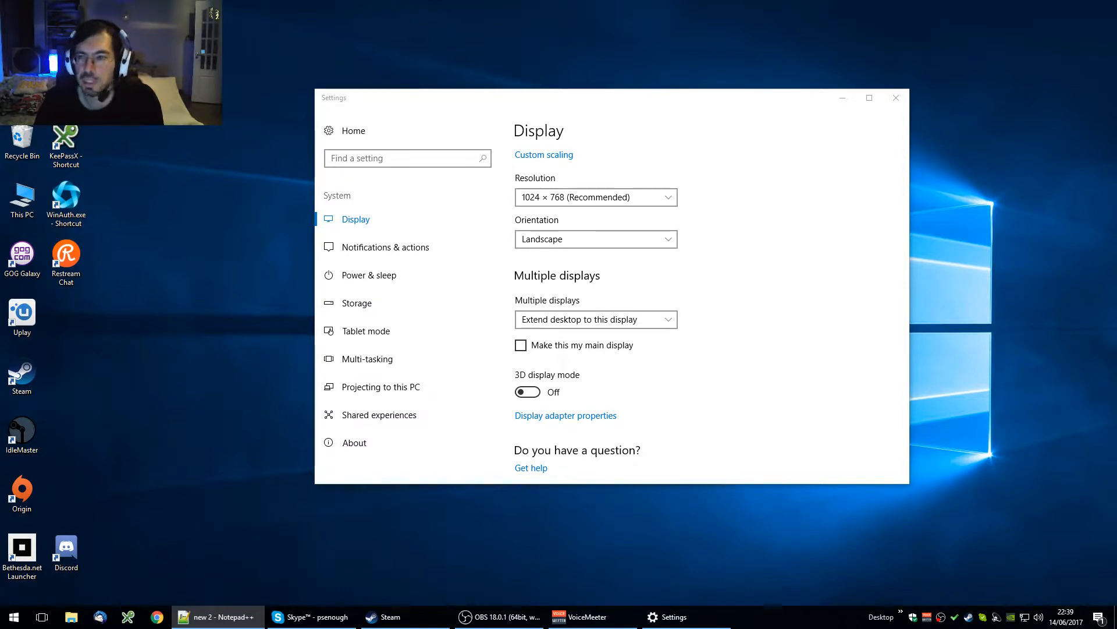
pyautogui.click(217, 617)
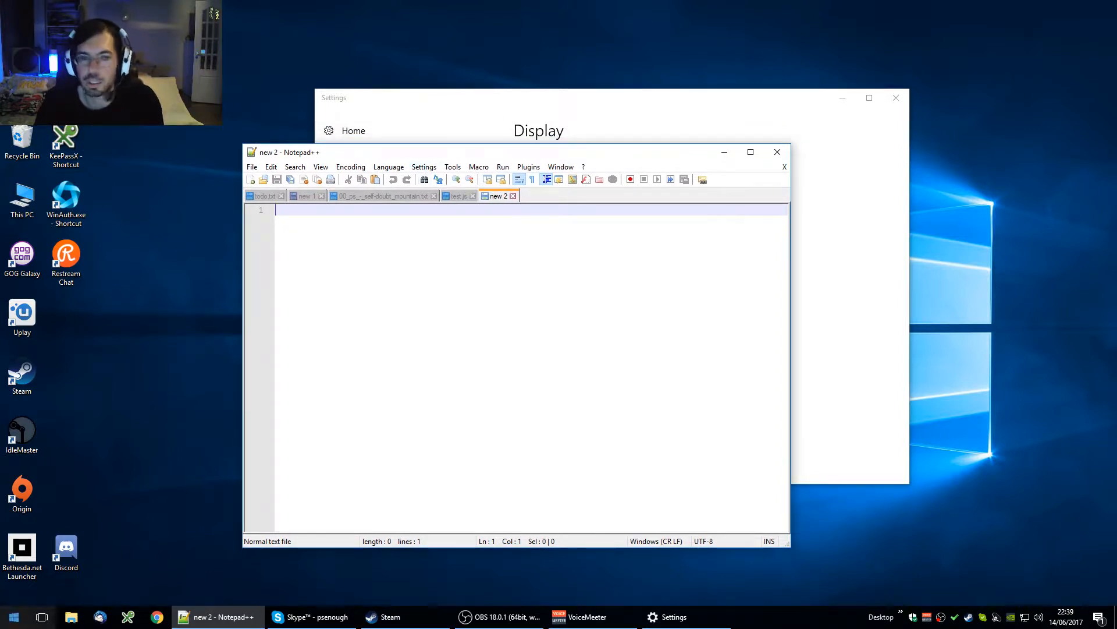
pyautogui.rightClick(207, 617)
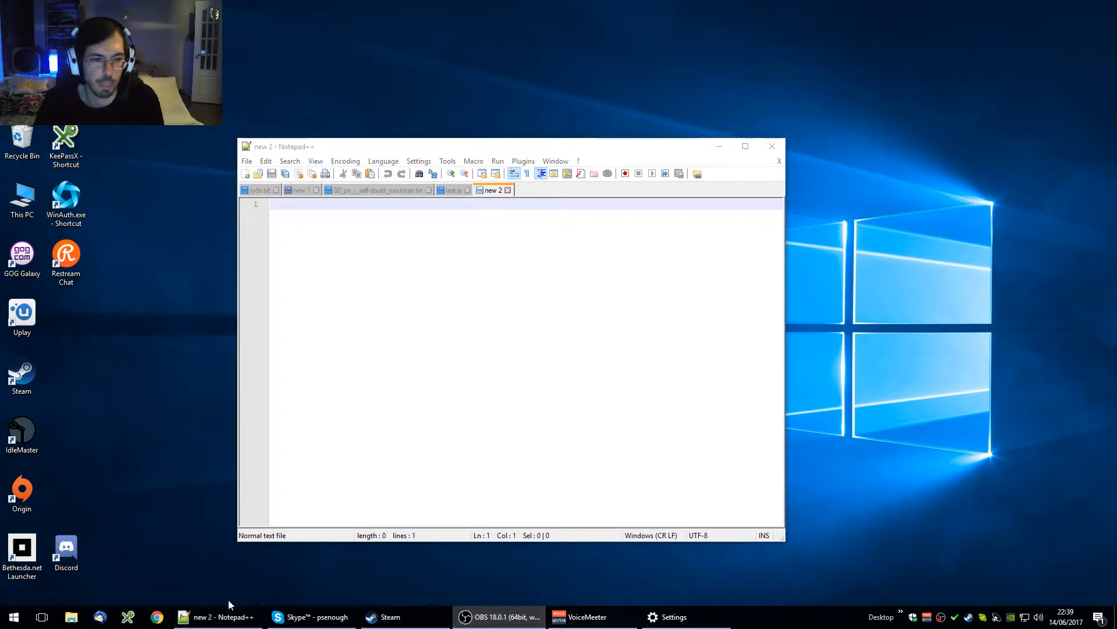
pyautogui.rightClick(217, 616)
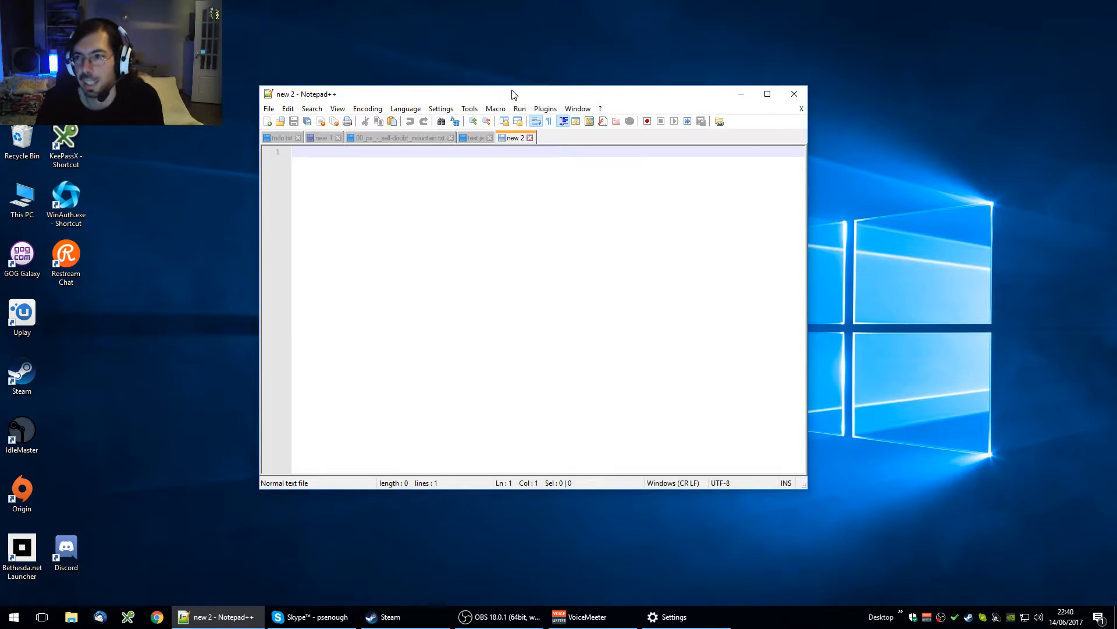
# Drag the Notepad++ window so part of it extends past the left screen edge.
pyautogui.moveTo(511, 93); pyautogui.dragTo(610, 111)
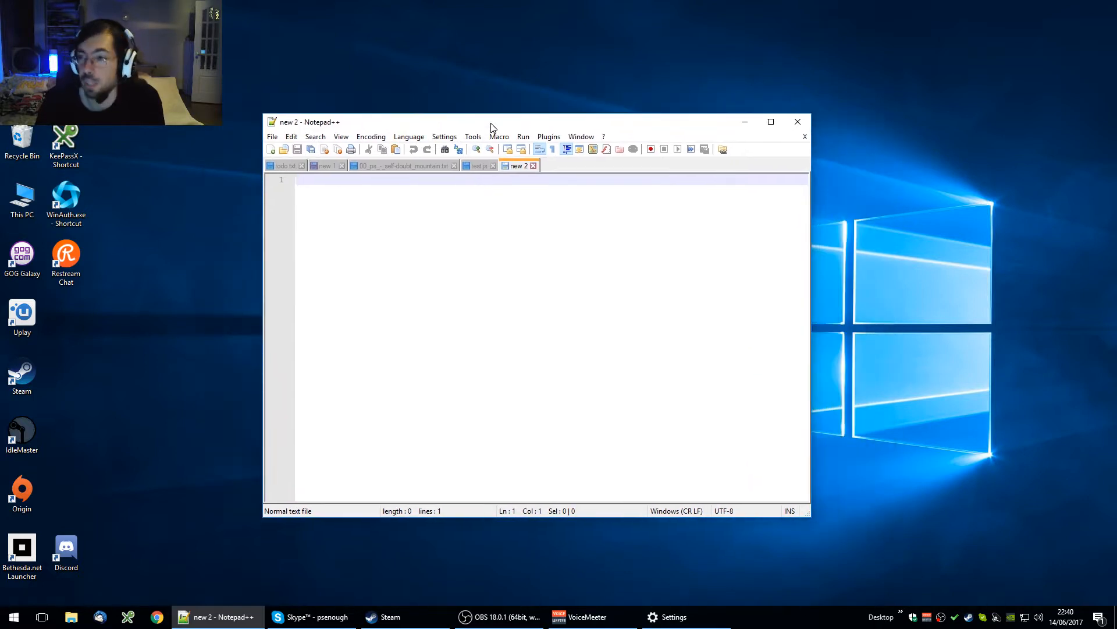
pyautogui.moveTo(501, 130)
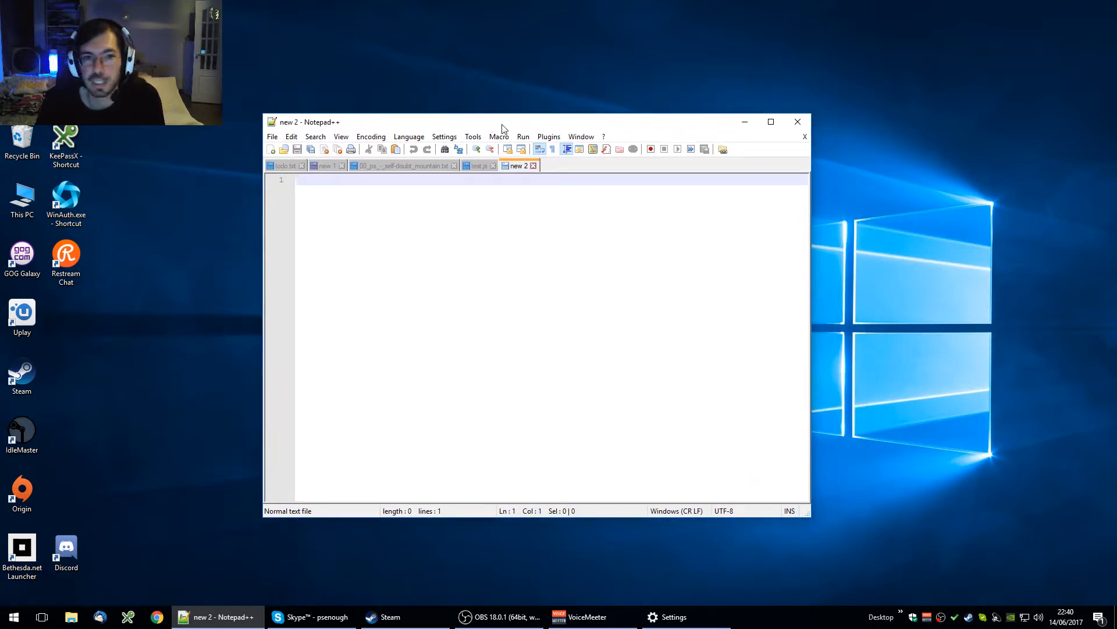
pyautogui.moveTo(499, 121); pyautogui.dragTo(428, 230)
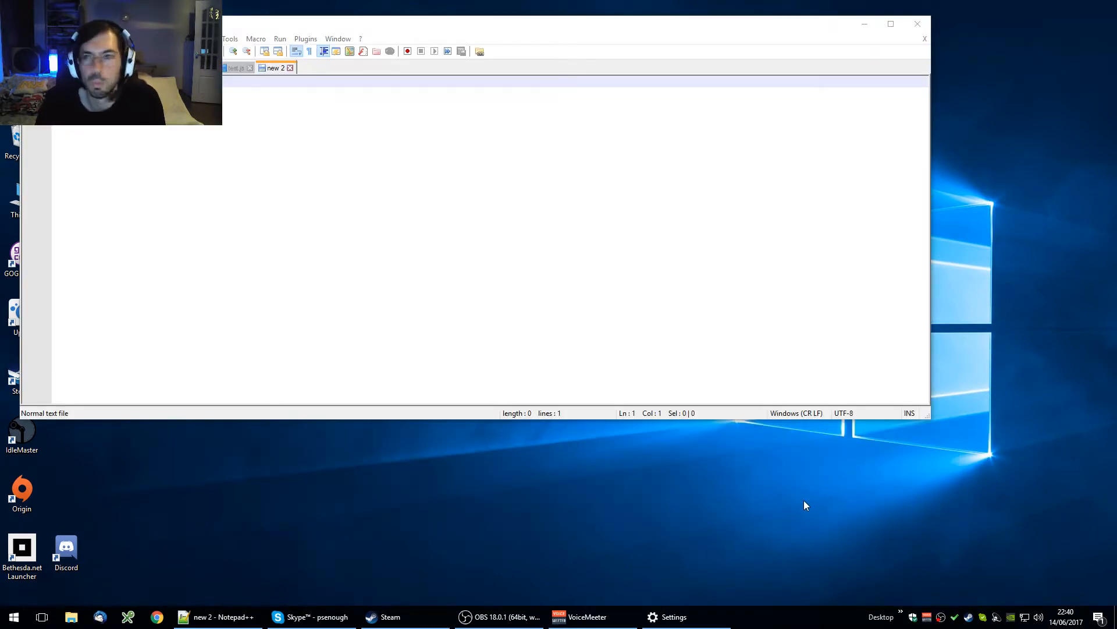
pyautogui.moveTo(595, 333)
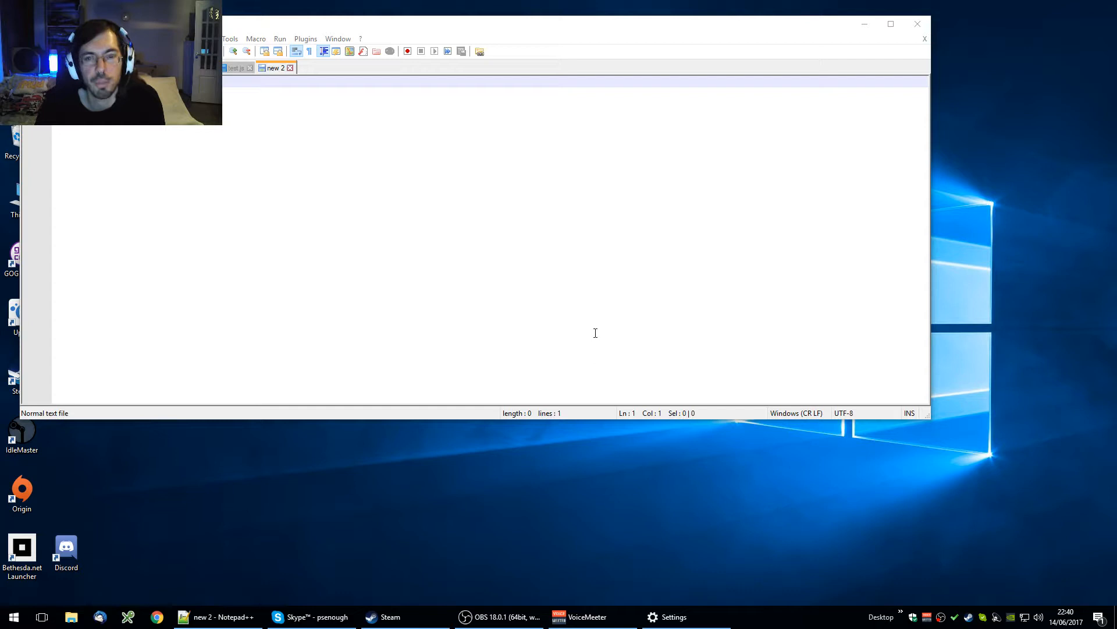
pyautogui.moveTo(499, 233)
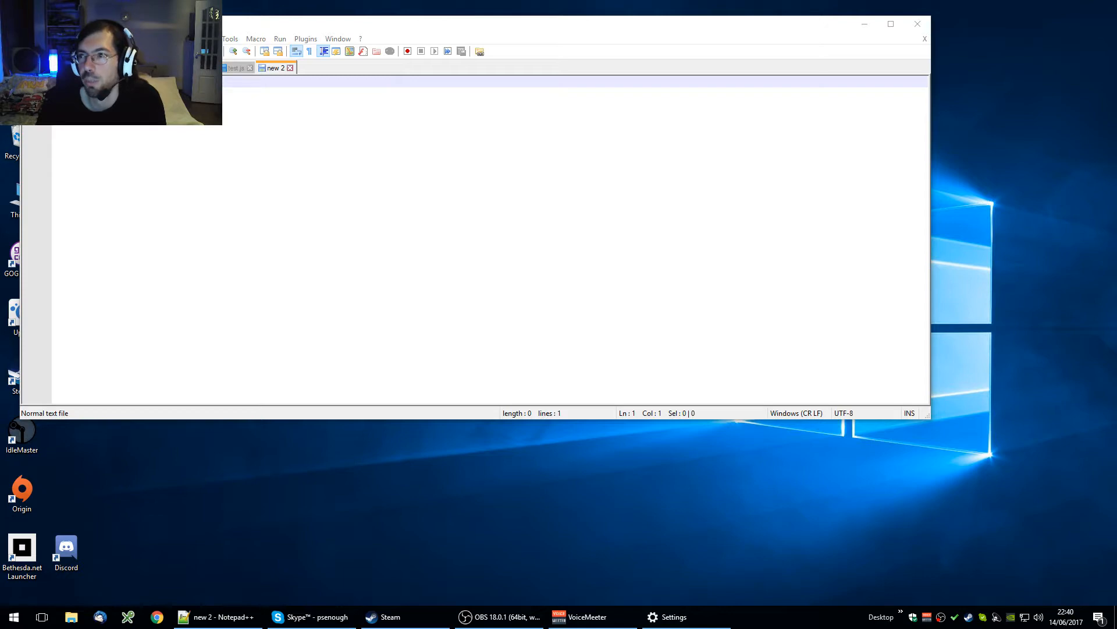
# Return Notepad++ wholly onto the main screen, stretched wider than before.
pyautogui.click(498, 616)
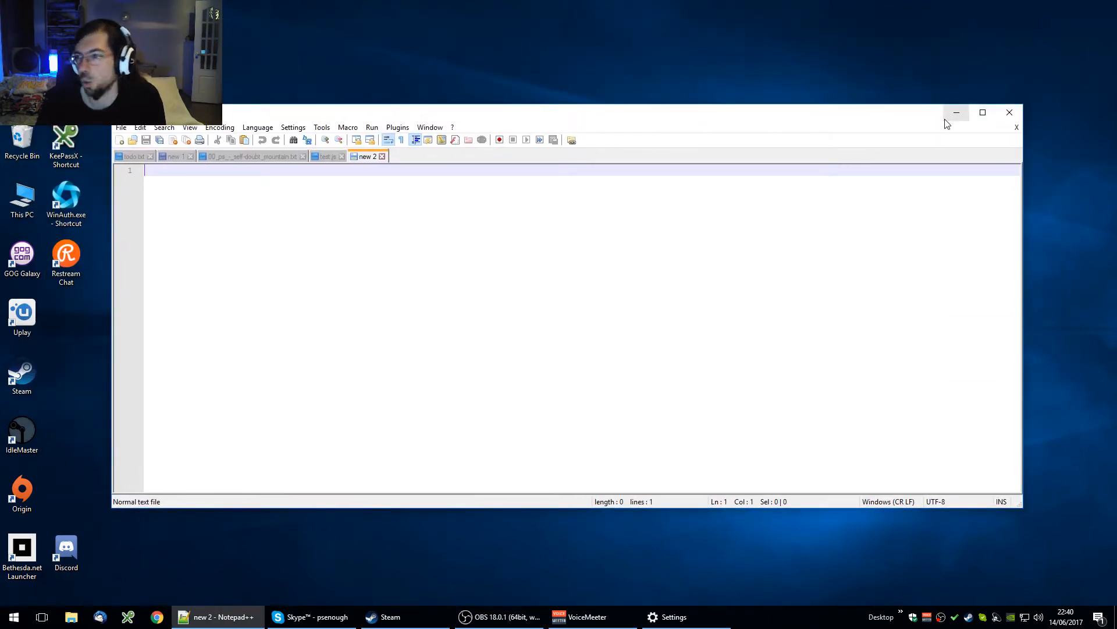
pyautogui.moveTo(957, 113)
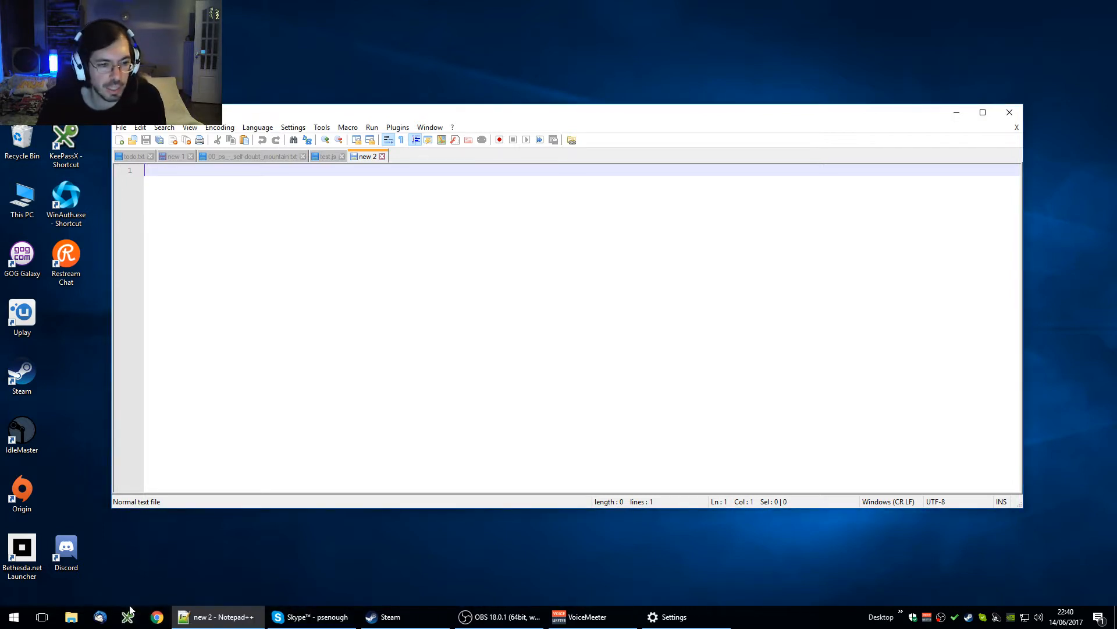
pyautogui.moveTo(128, 616)
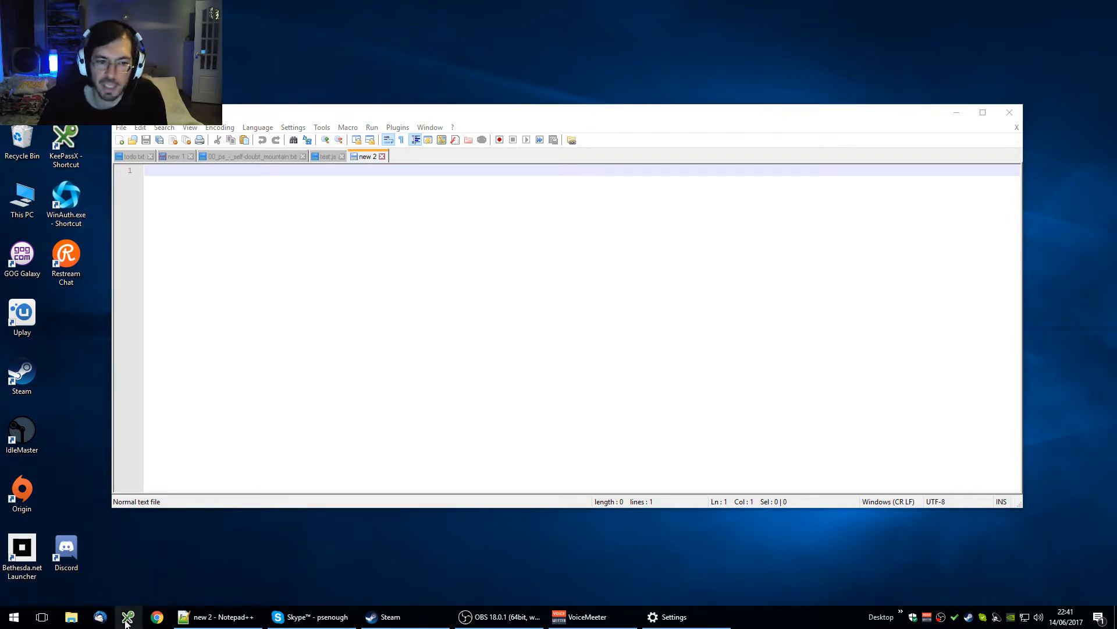
pyautogui.moveTo(126, 617)
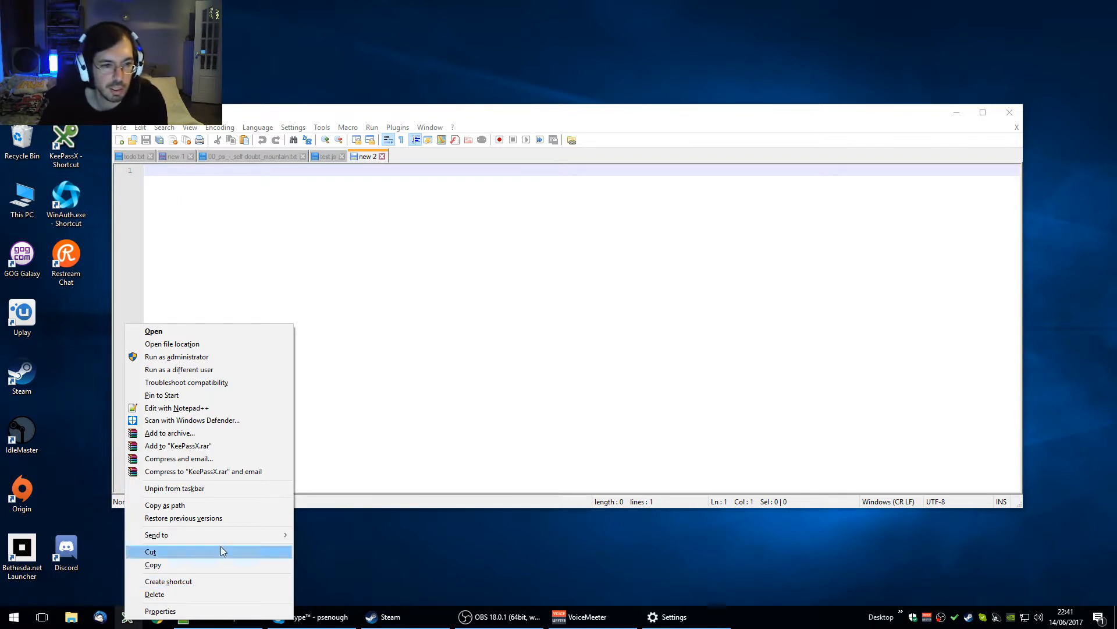
# Launch KeePassX from the taskbar menu, opening partly past the right screen edge.
pyautogui.click(463, 552)
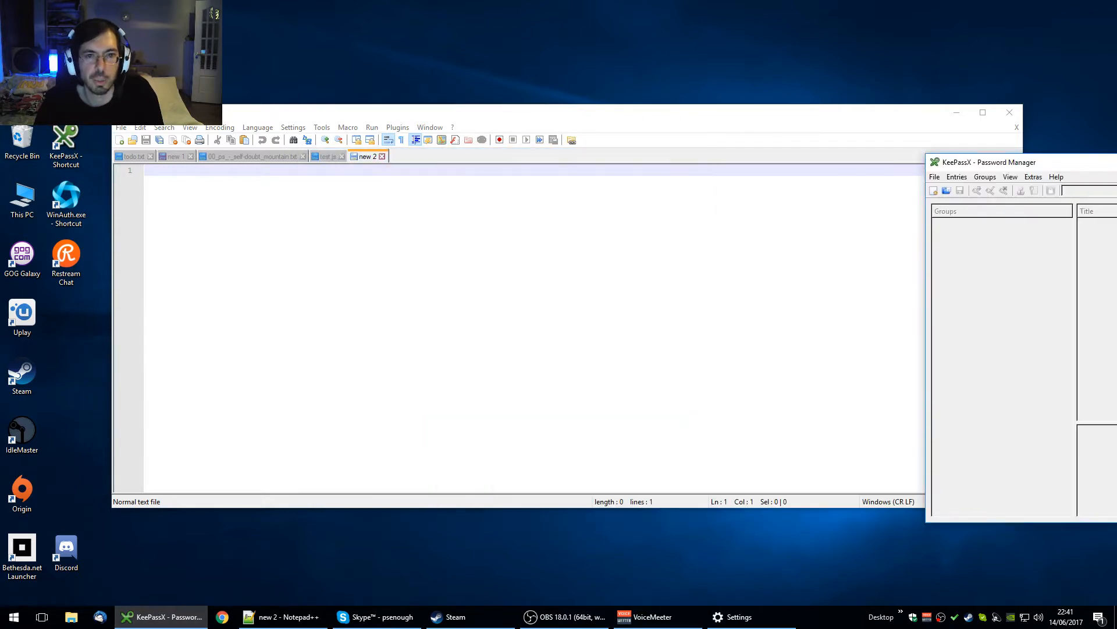
# Move the KeePassX window fully onto the main screen, then close it.
pyautogui.rightClick(162, 616)
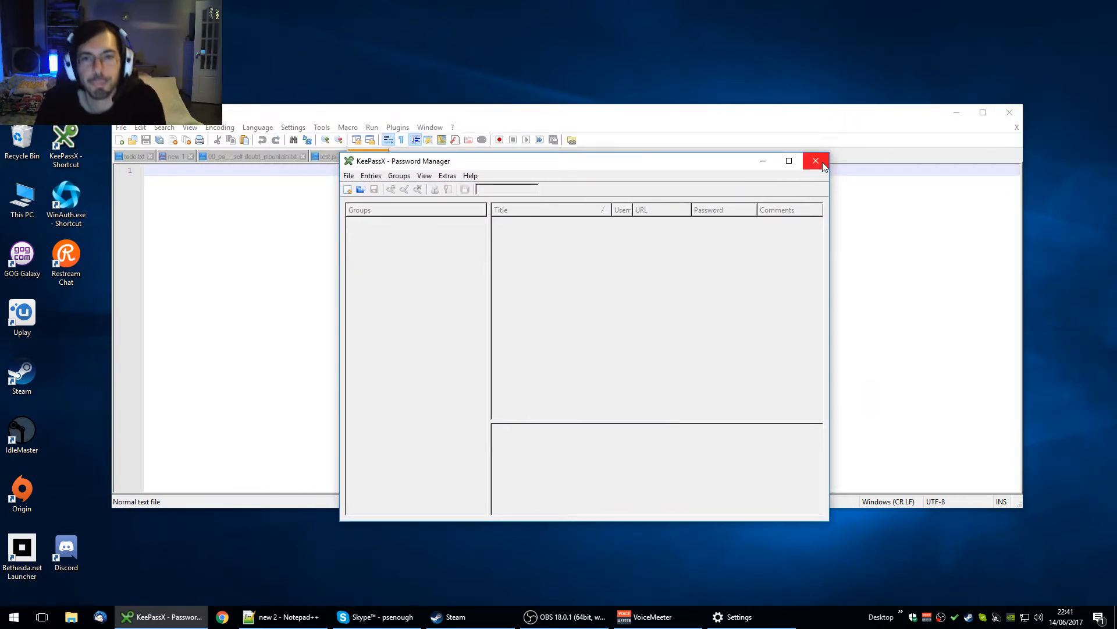
pyautogui.moveTo(816, 160)
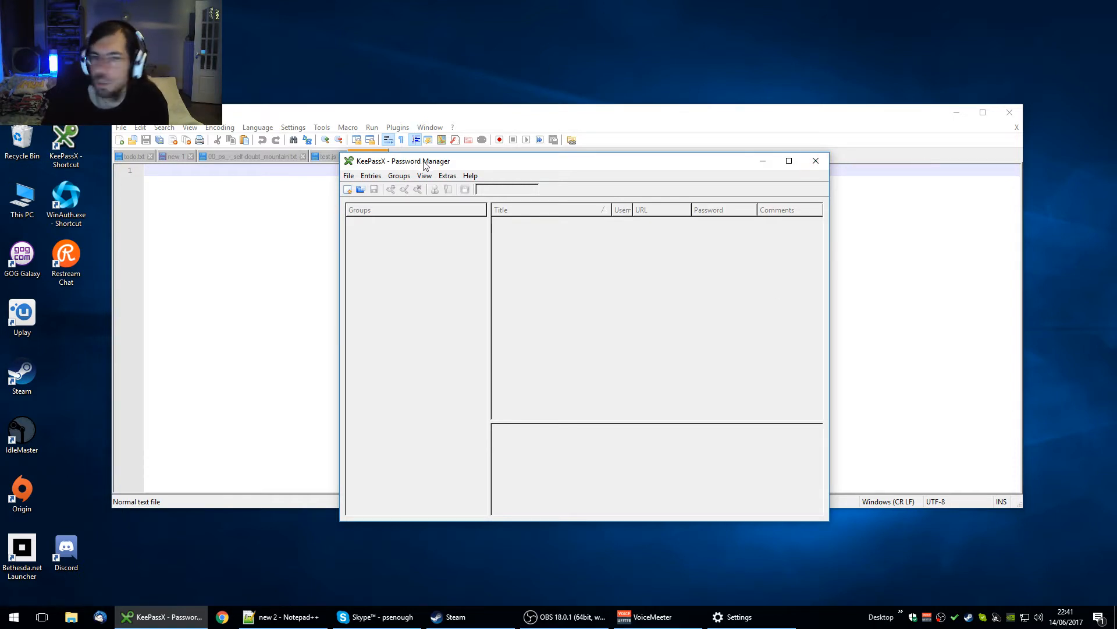
pyautogui.moveTo(816, 161)
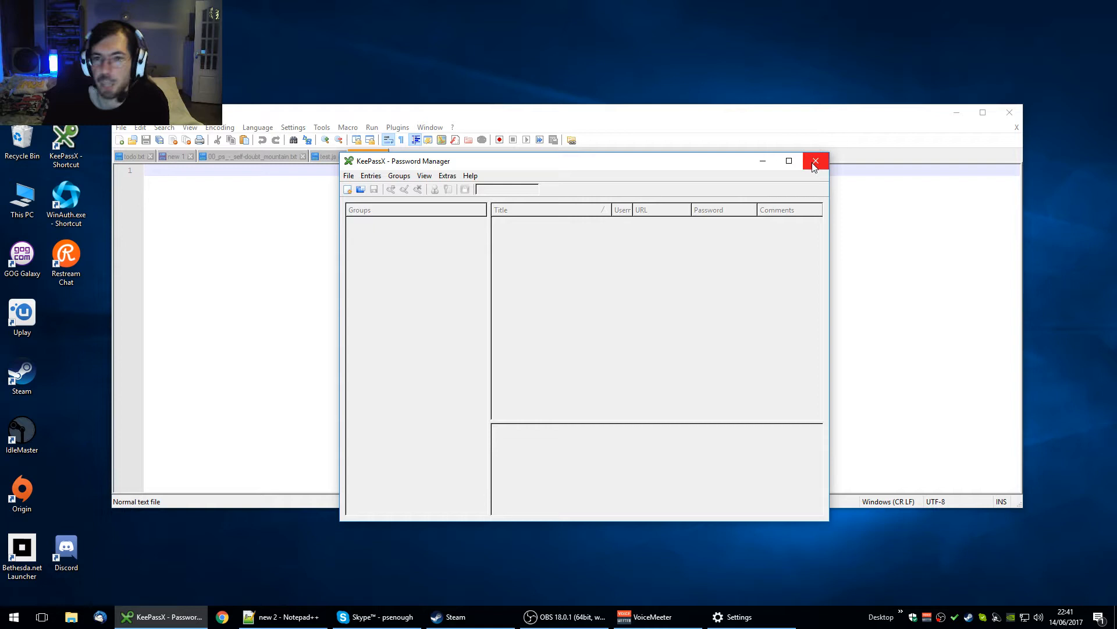
pyautogui.click(815, 160)
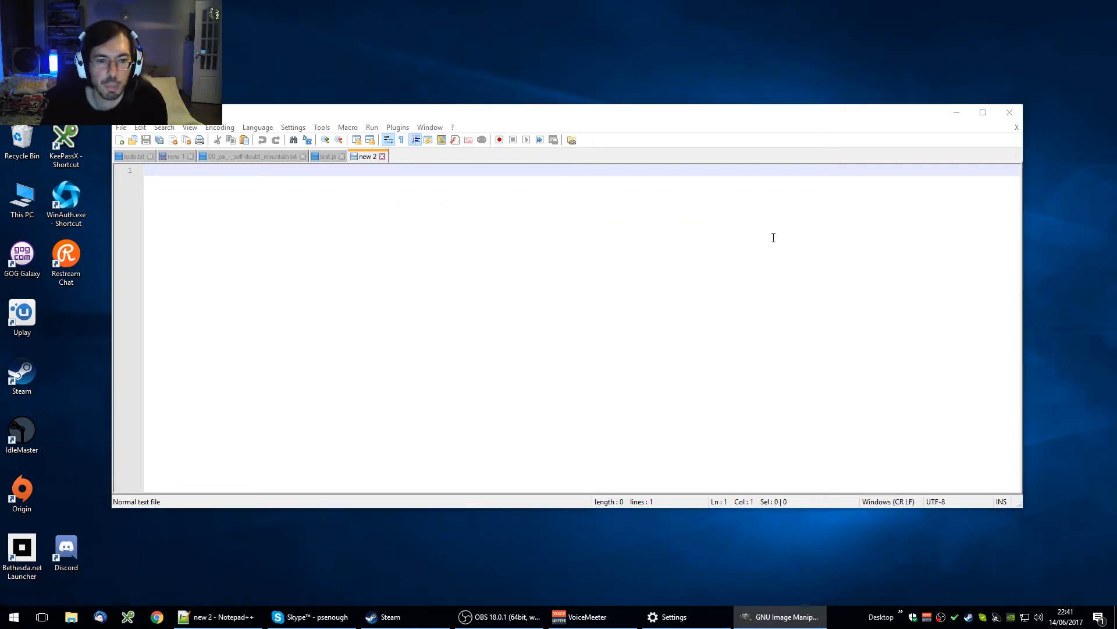
pyautogui.moveTo(492, 293)
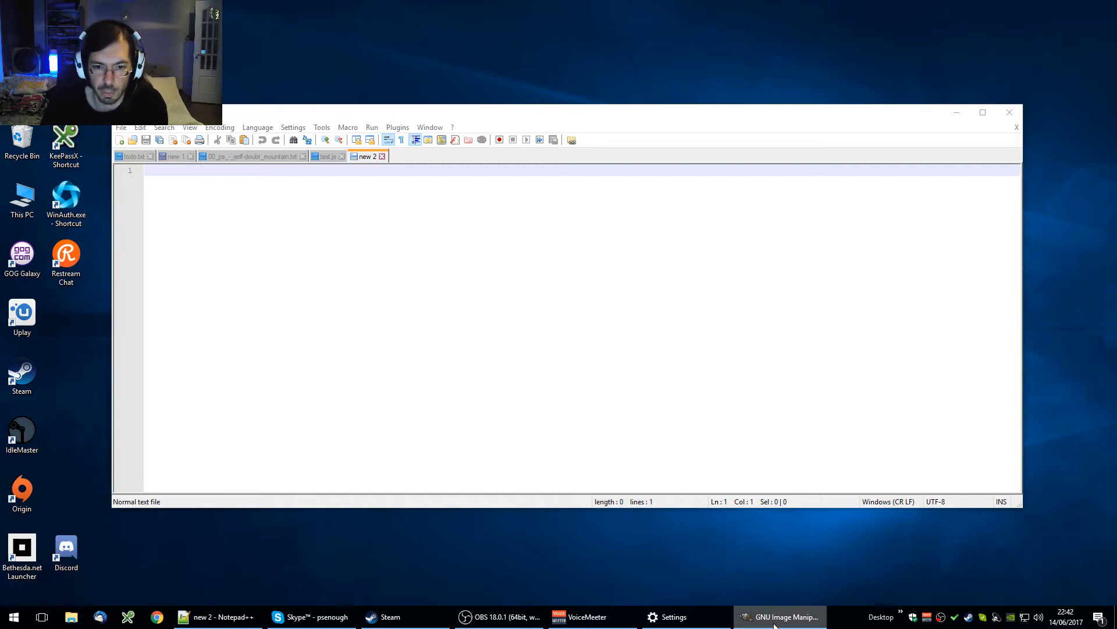
# Bring GIMP's off-screen main window onto the main monitor, then close GIMP.
pyautogui.rightClick(780, 617)
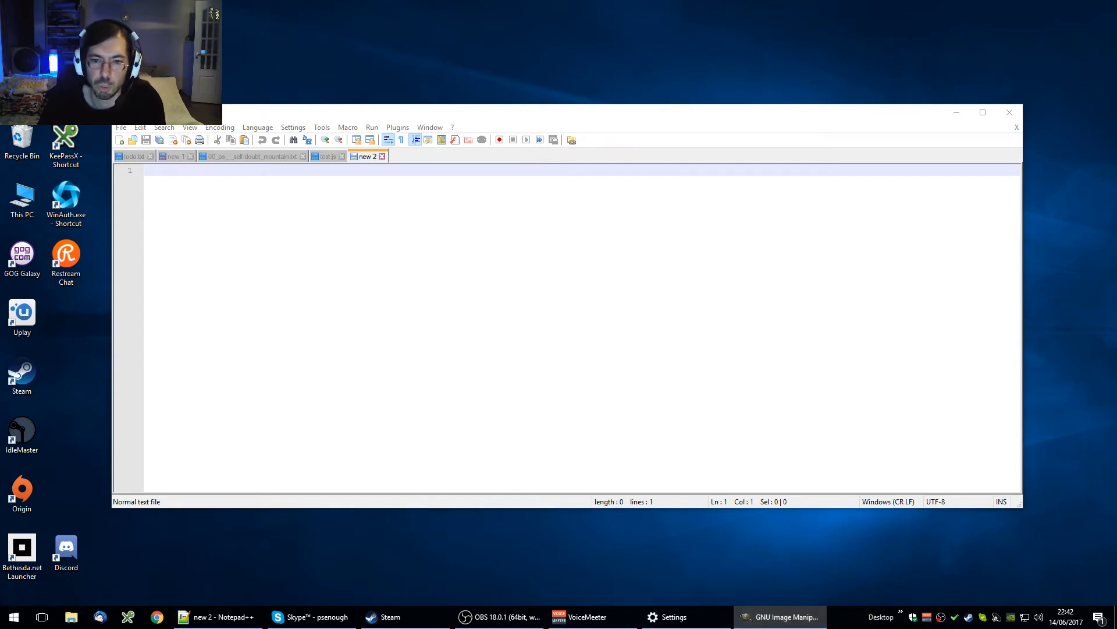
pyautogui.click(779, 617)
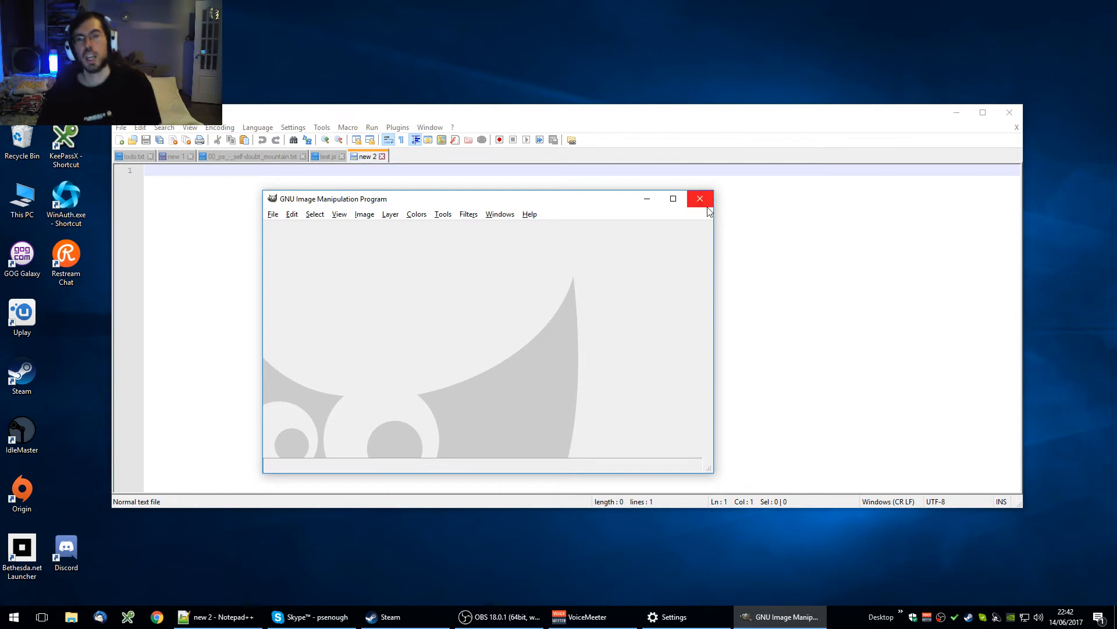
pyautogui.moveTo(699, 198)
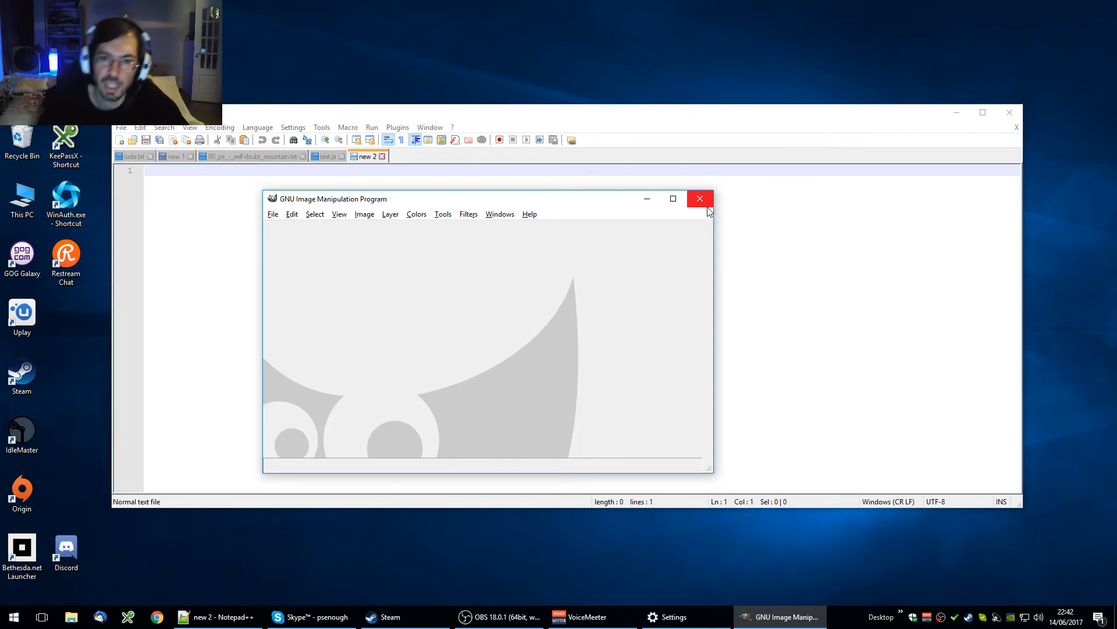
pyautogui.click(699, 198)
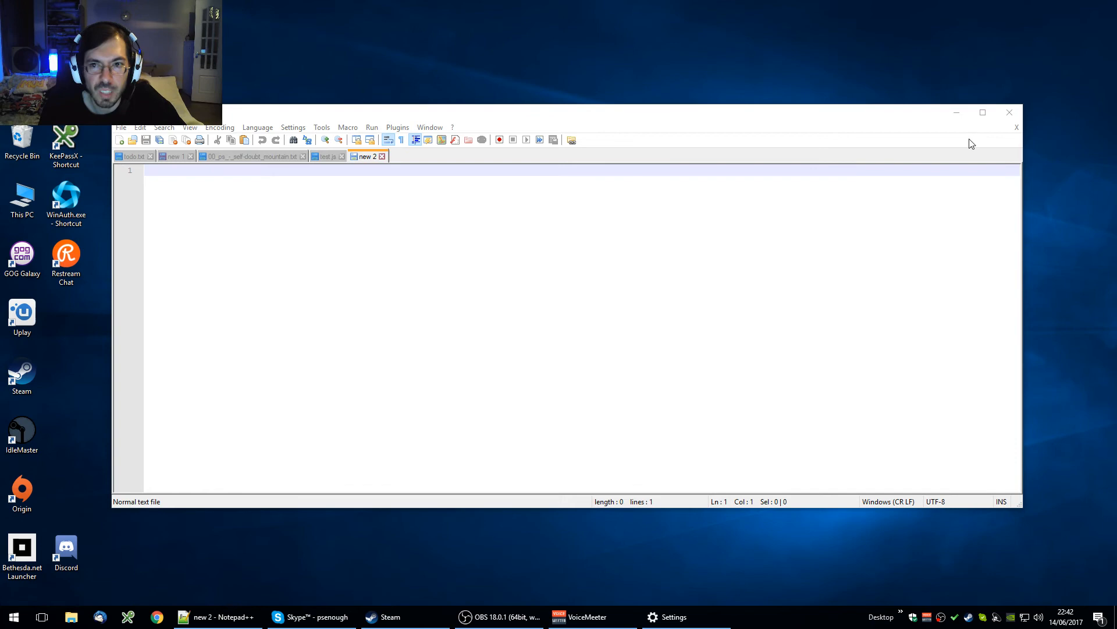
# Reopen Display settings, check display 3 in the arrangement, then close Settings.
pyautogui.rightClick(563, 297)
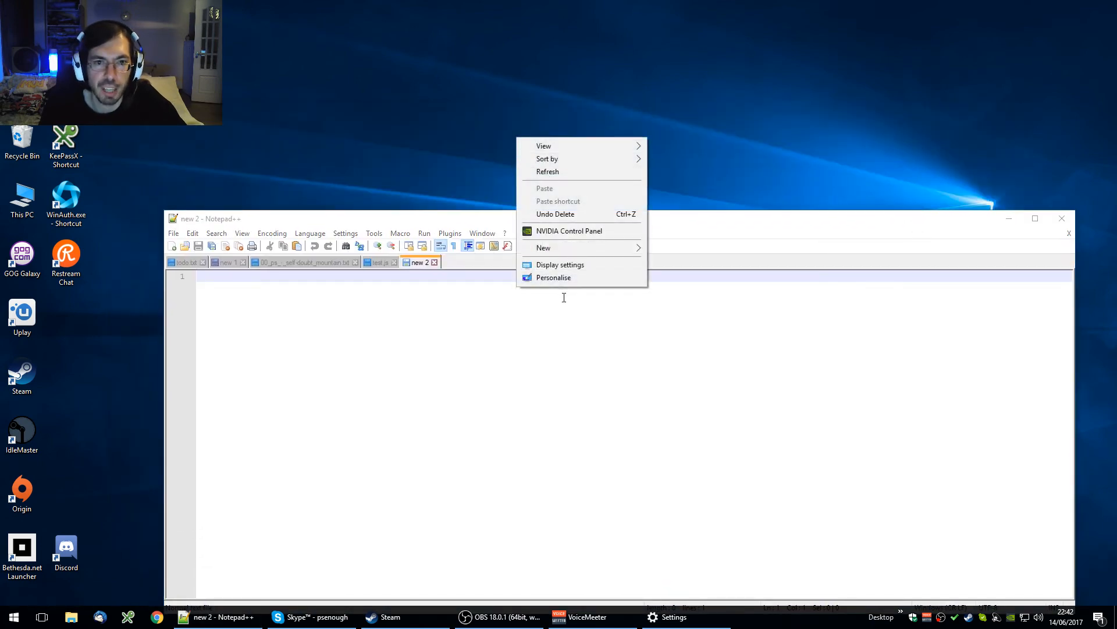
pyautogui.click(560, 264)
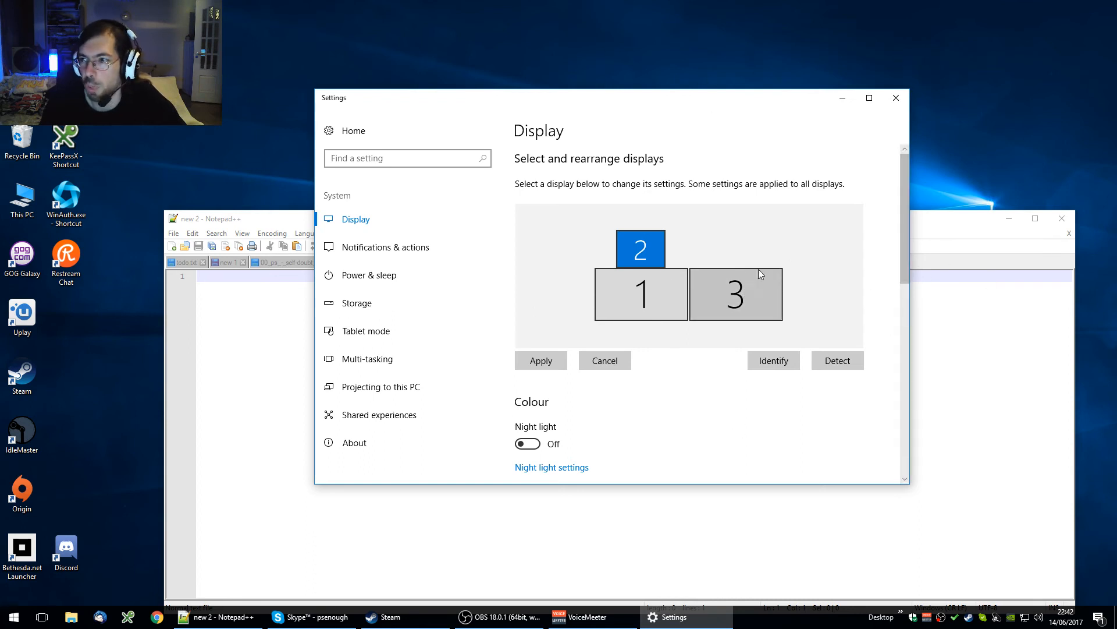
pyautogui.click(216, 616)
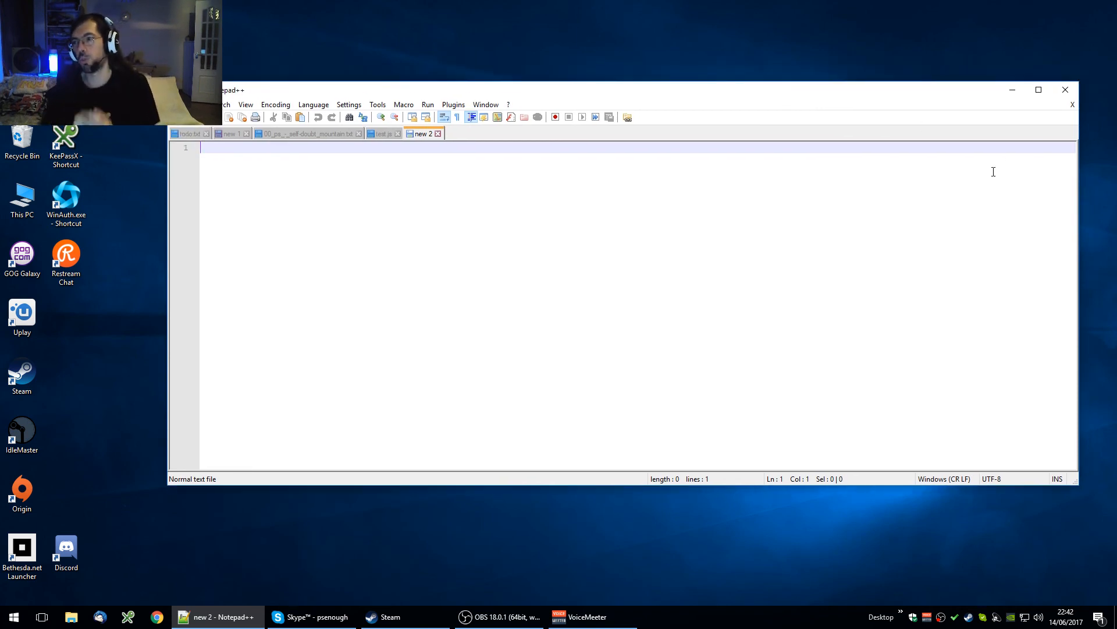
pyautogui.moveTo(731, 362)
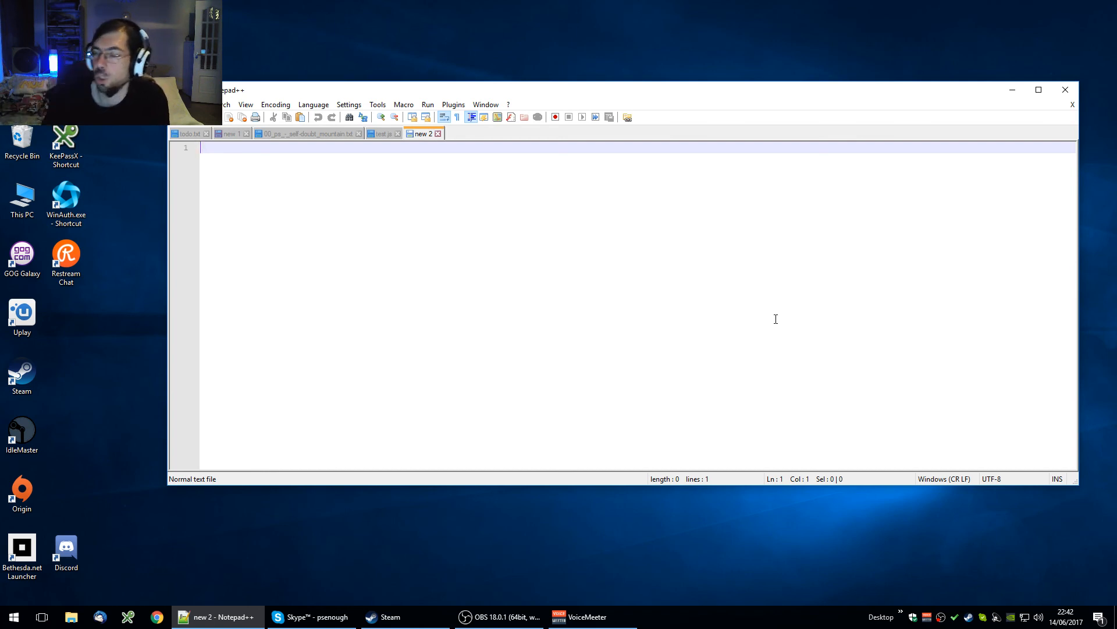
pyautogui.moveTo(643, 407)
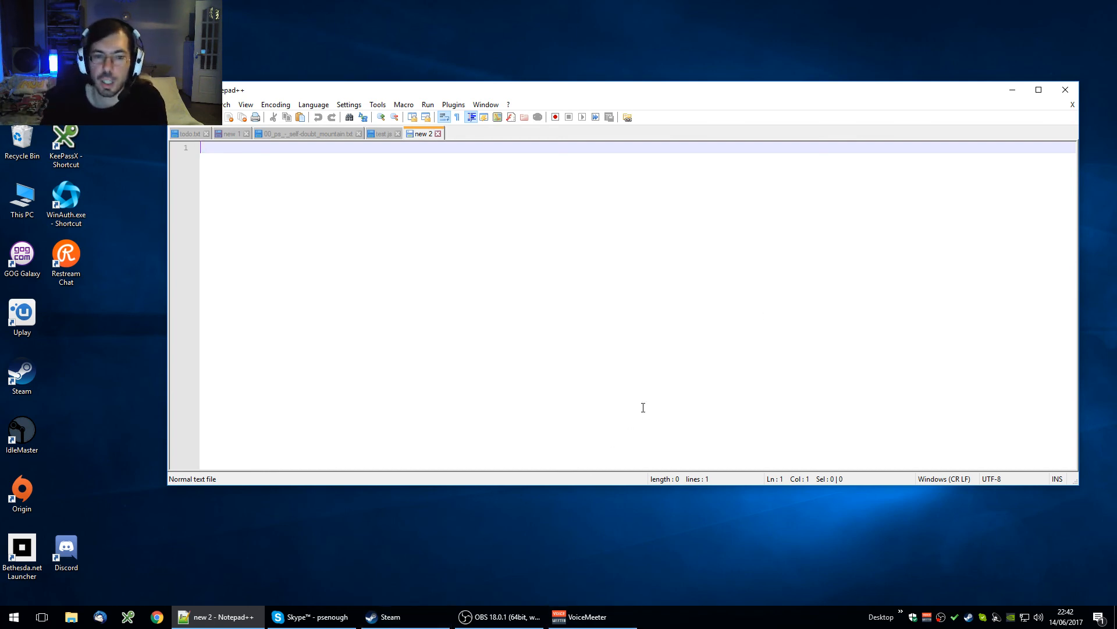